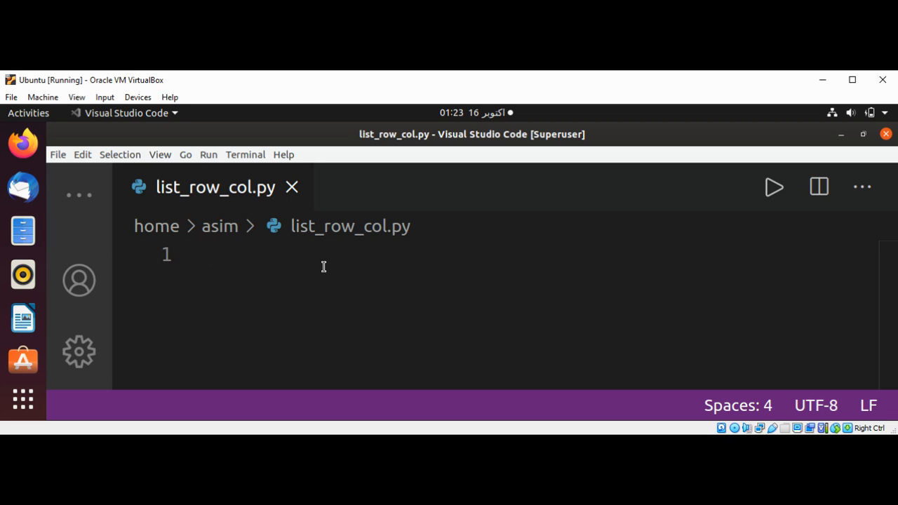
- Write line 1 as my_list = [[]], a list holding one empty list
text(my)
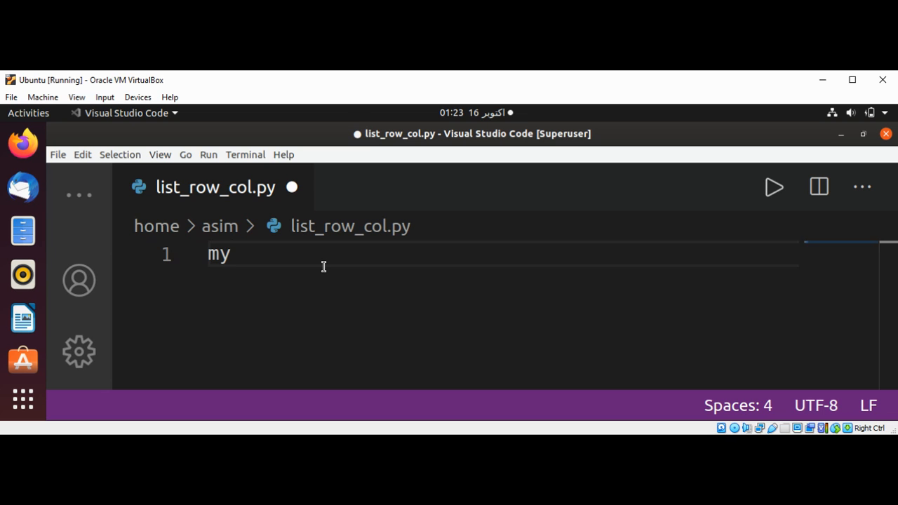
text(_li)
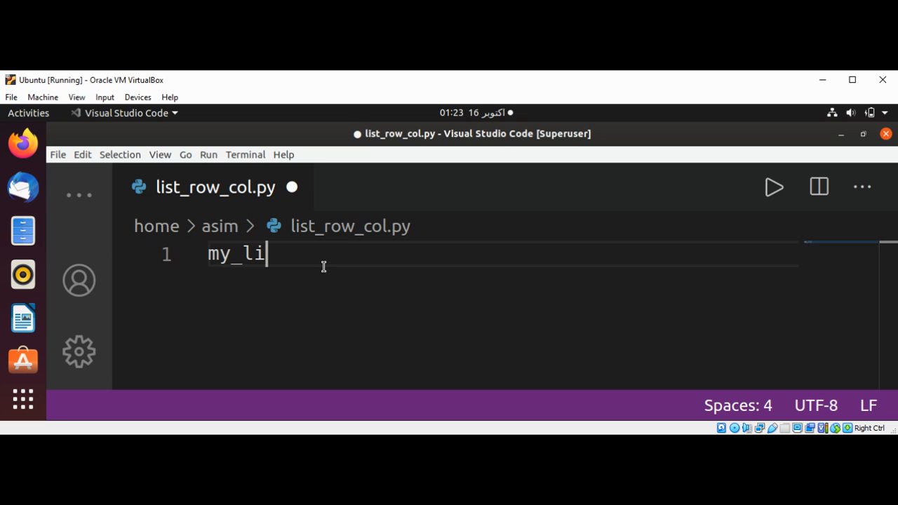
text(st =)
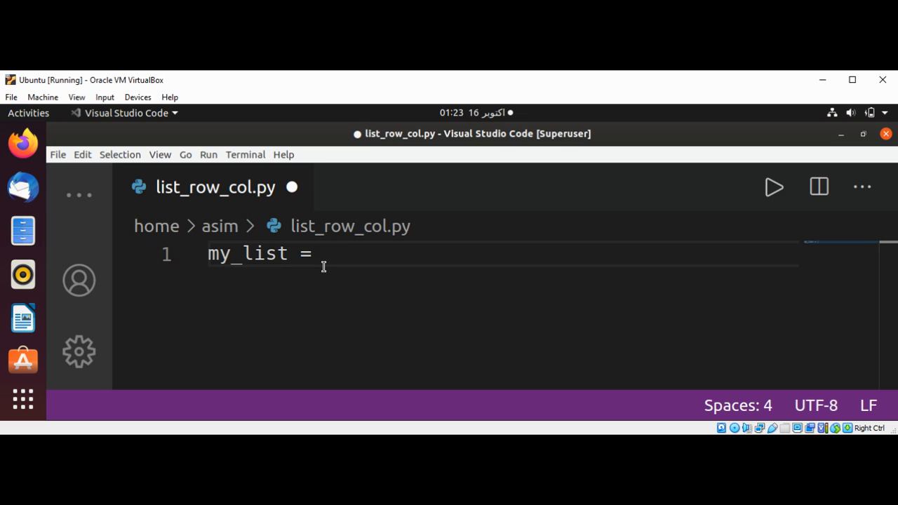
text([])
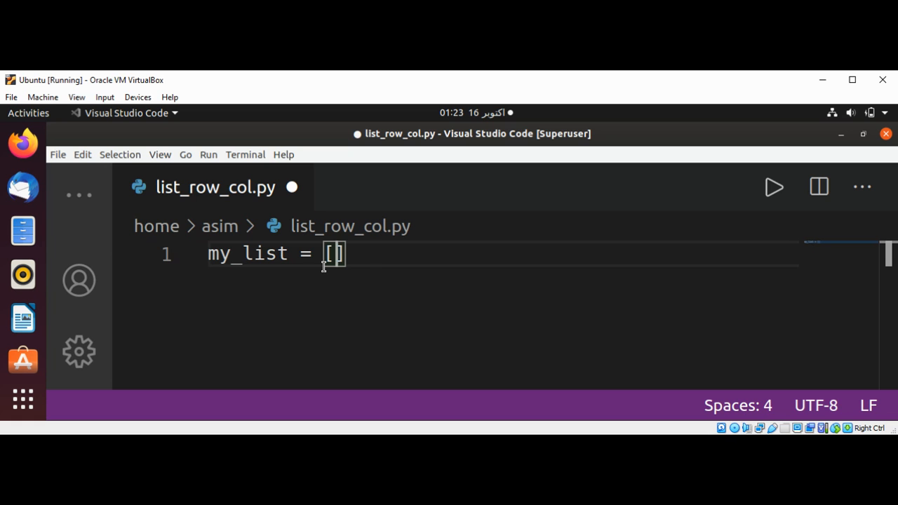
text([])
text(for)
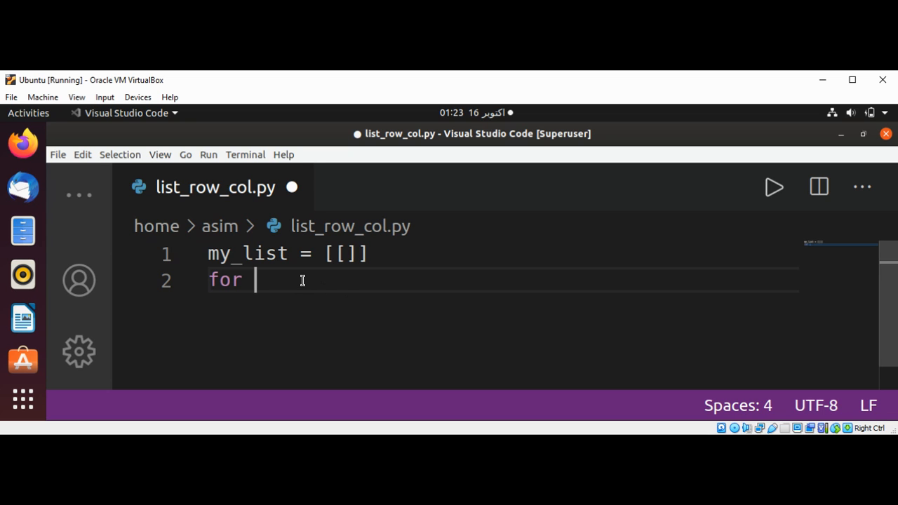
- Write for i in range(4): with row = [] created inside the loop
text(i)
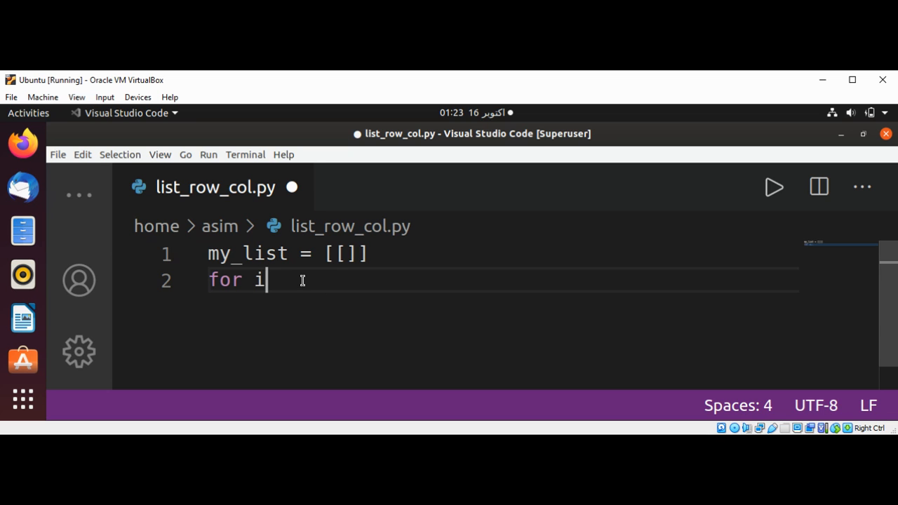
text(in)
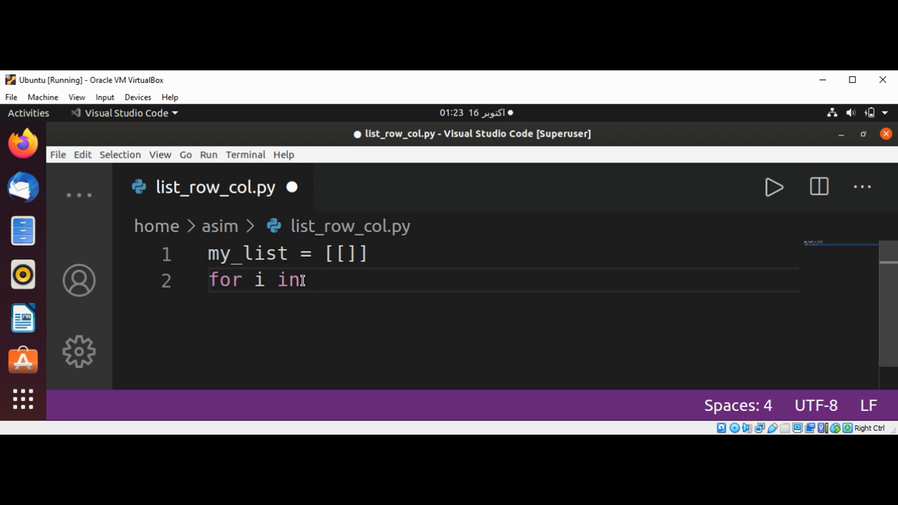
text(range)
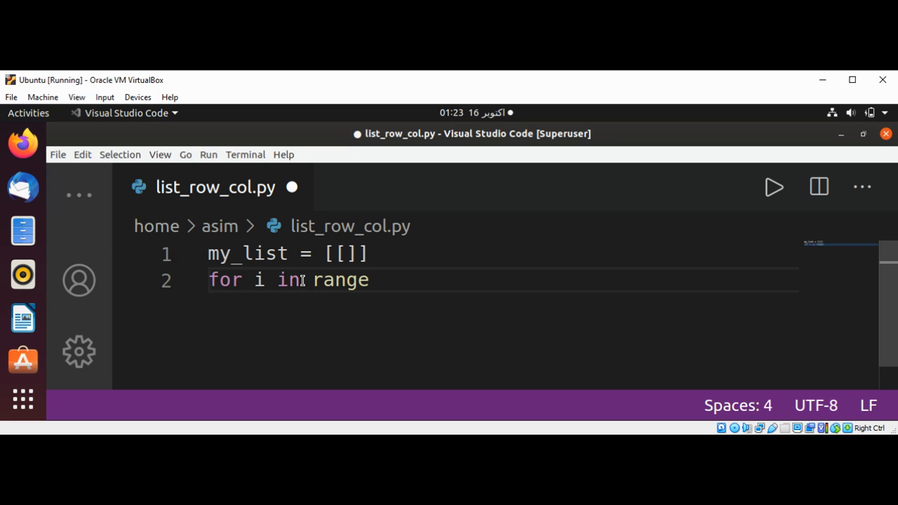
text((4):)
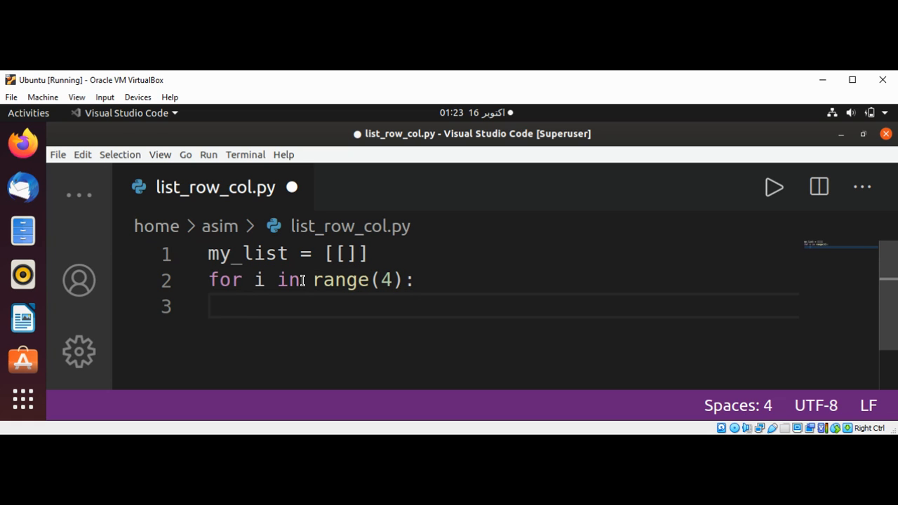
text(ro)
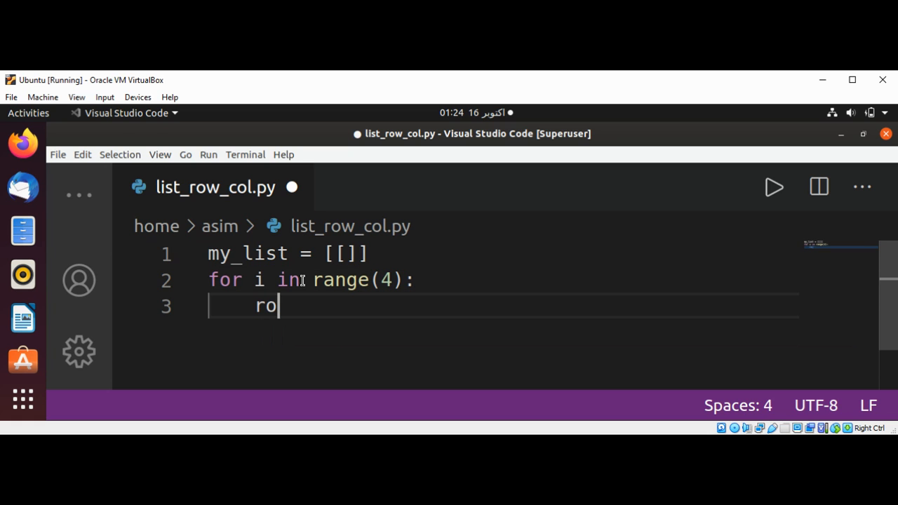
text(w = [)
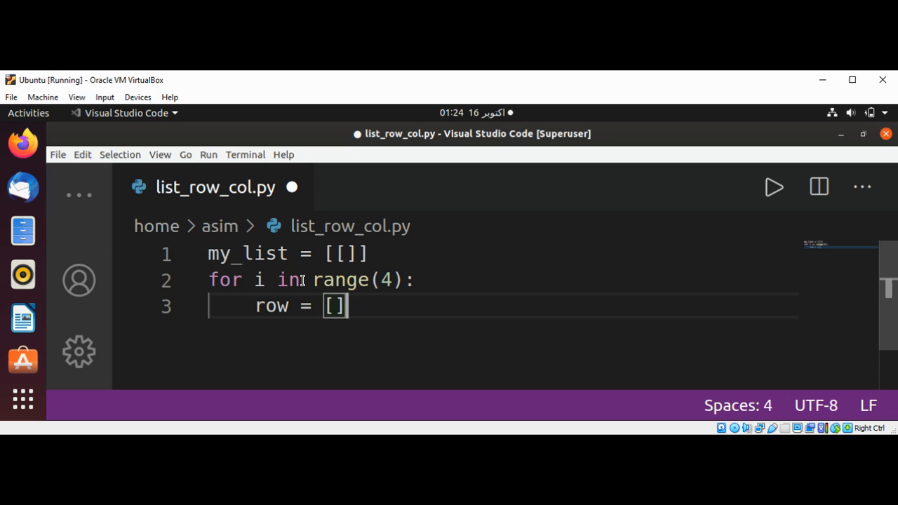
key(Return)
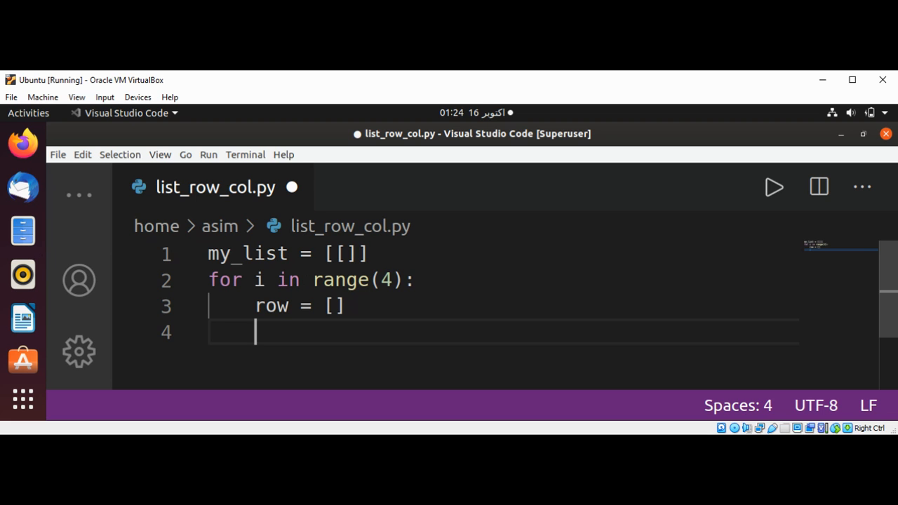
mouse_move(22, 317)
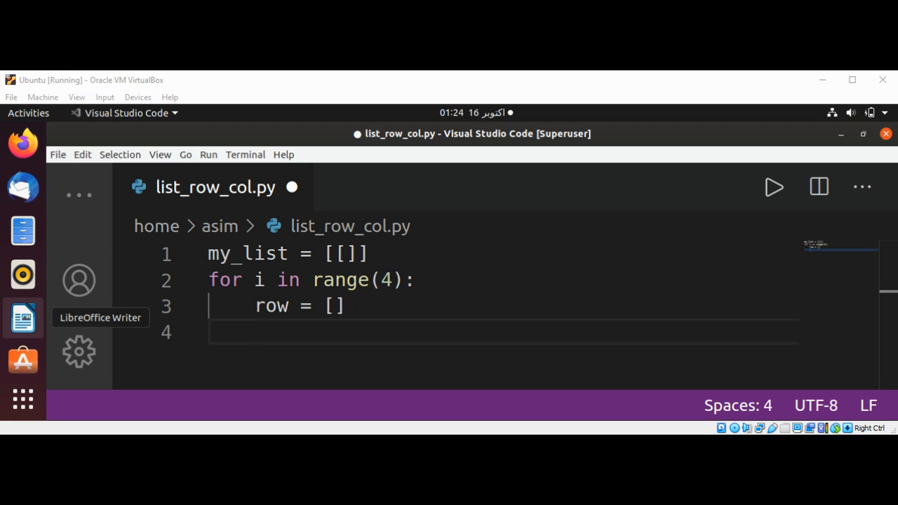
mouse_move(280, 332)
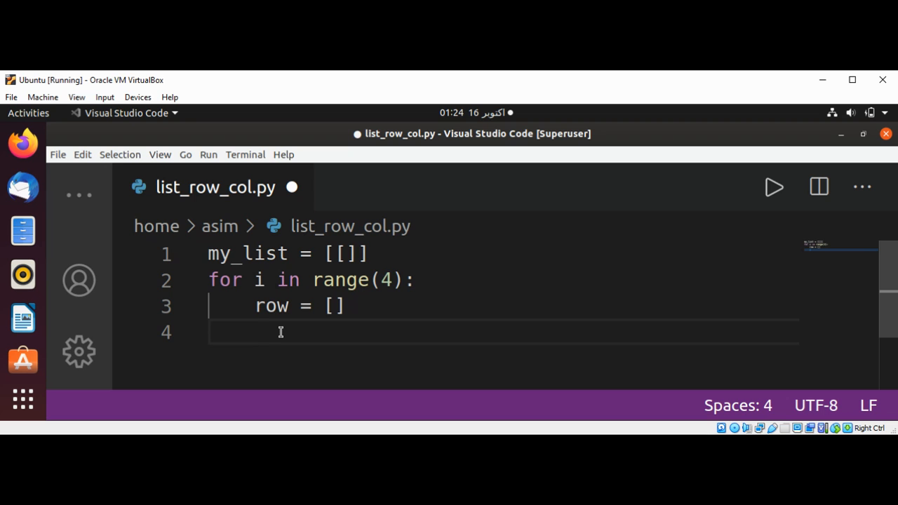
- Nest for j in range(5): inside, appending 3 to row with row.append(3)
text(for)
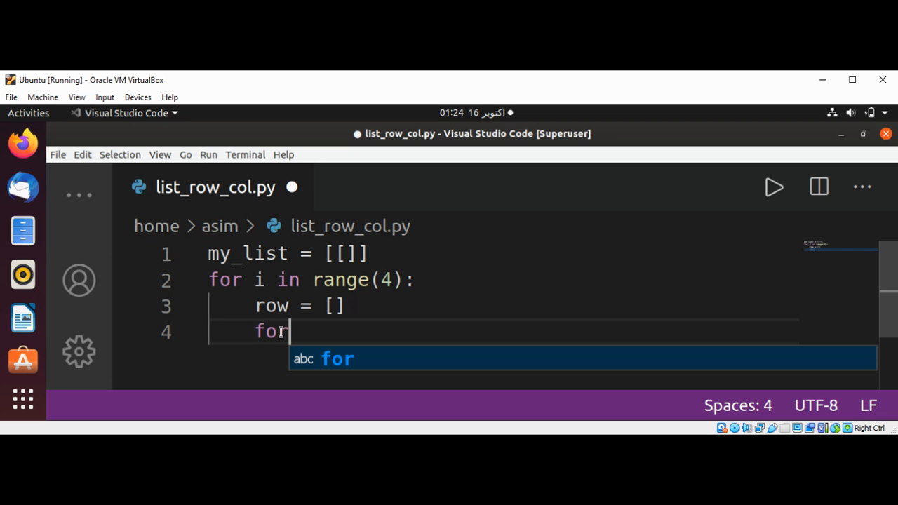
text(j)
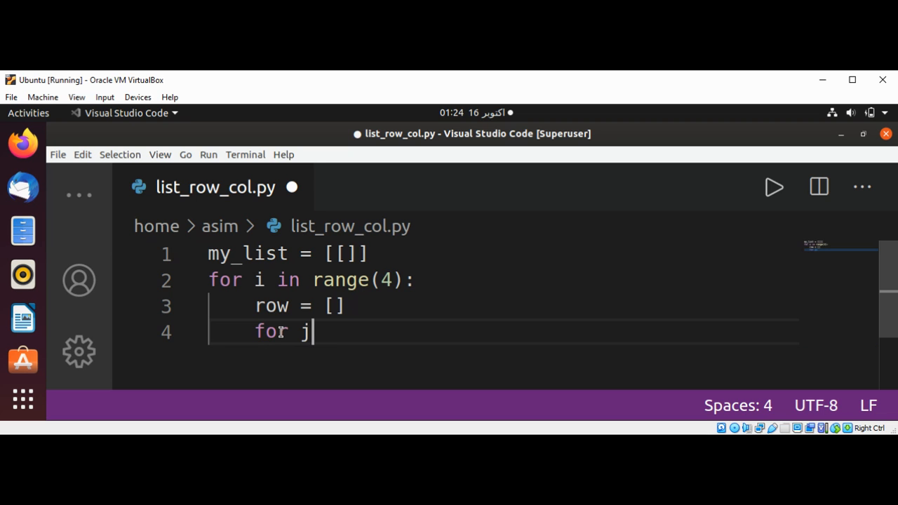
text(in r)
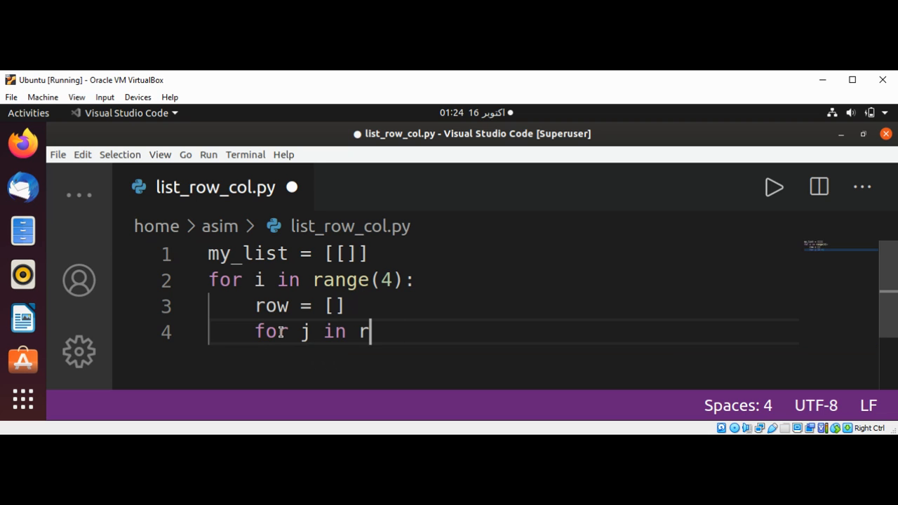
text(ange(5):)
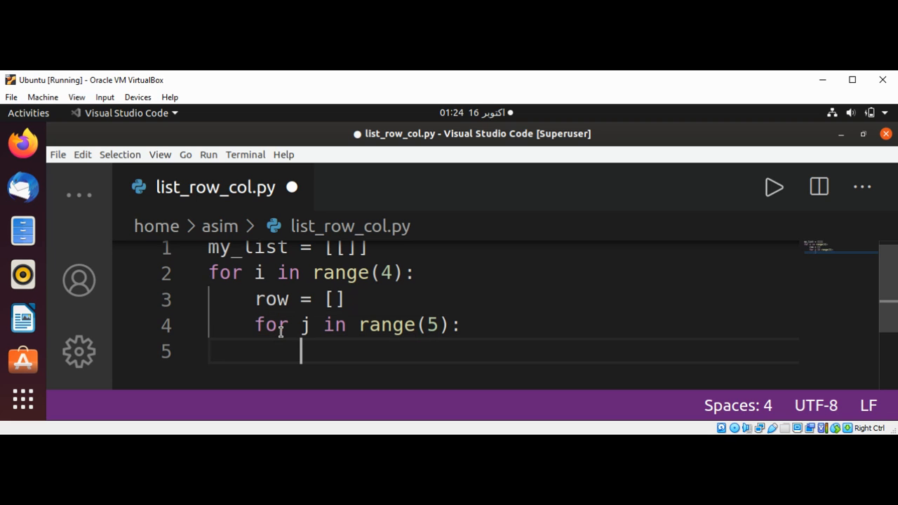
text(row)
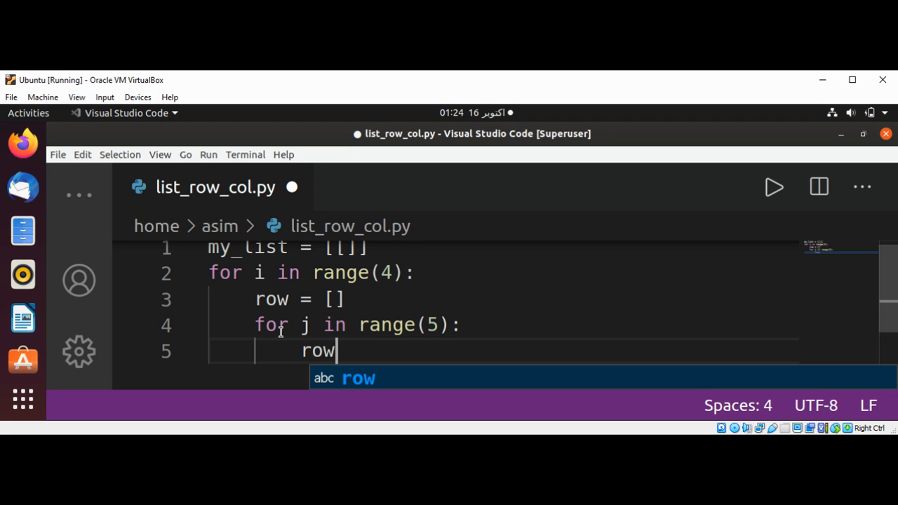
text(.append())
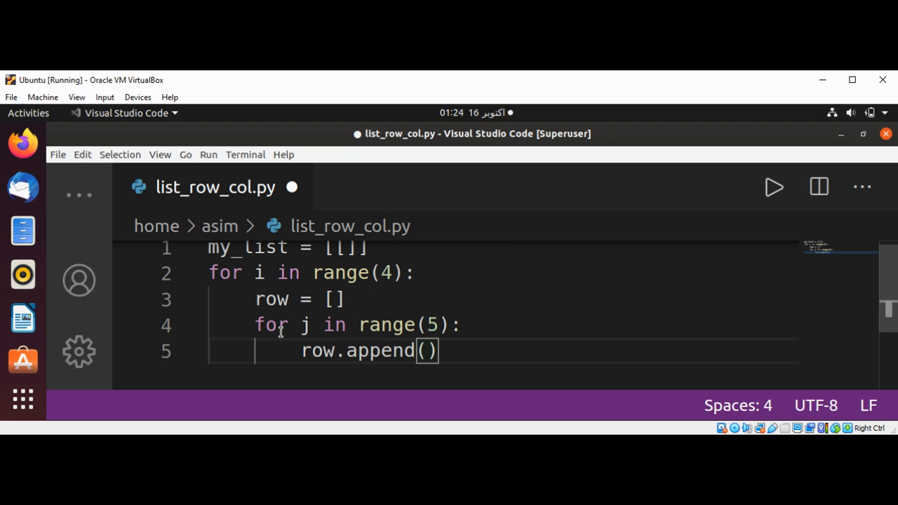
text(3)
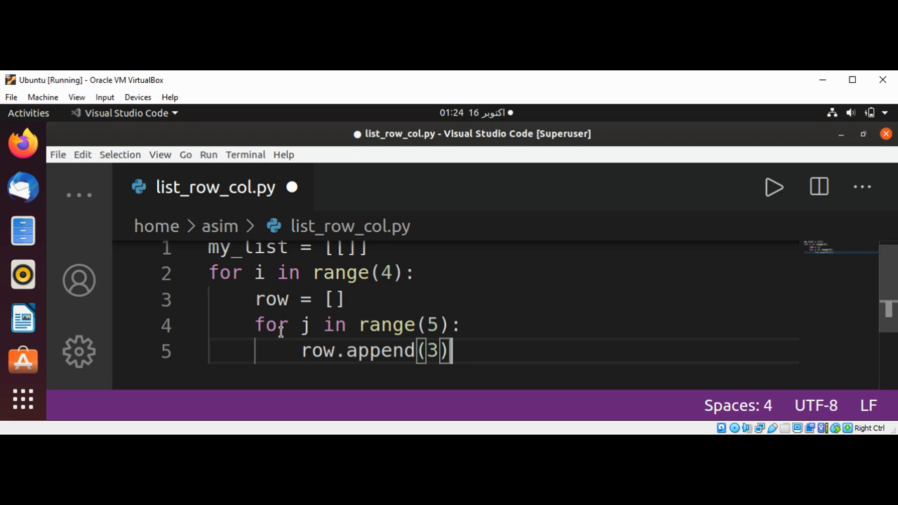
key(Return)
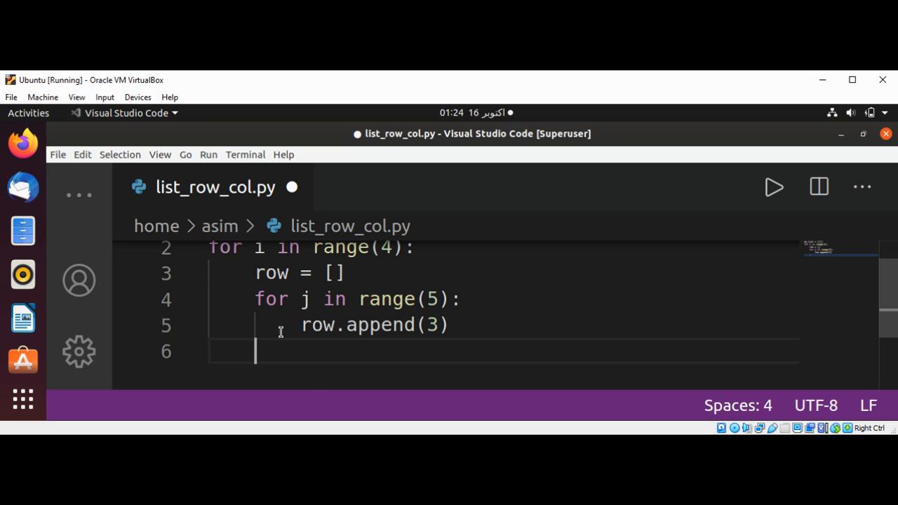
- Add my_list.append(row) at the outer loop level
text(my_list)
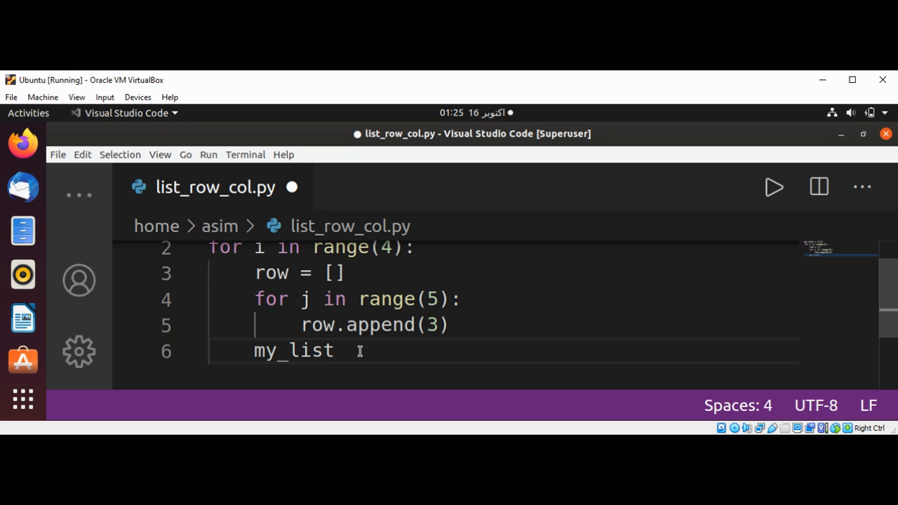
text(.append)
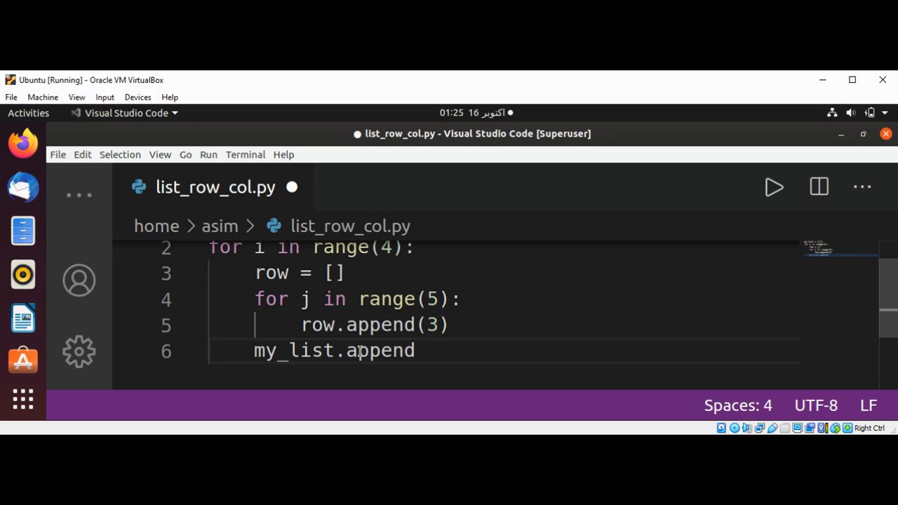
text((row)
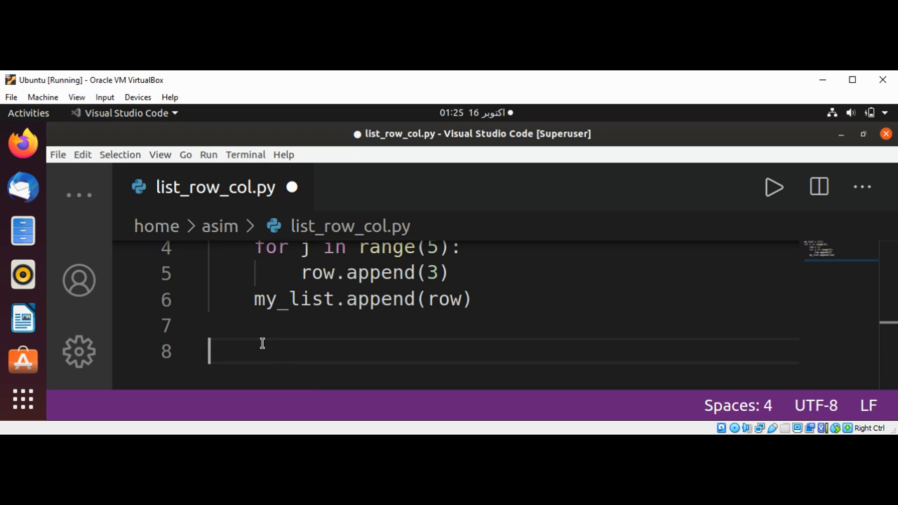
- End the script with print(my_list) after the loops
text(pr)
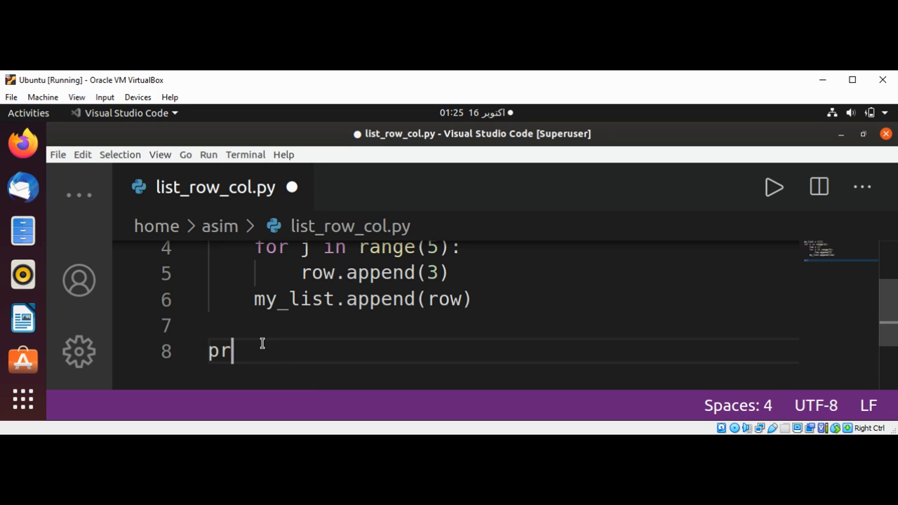
text(int())
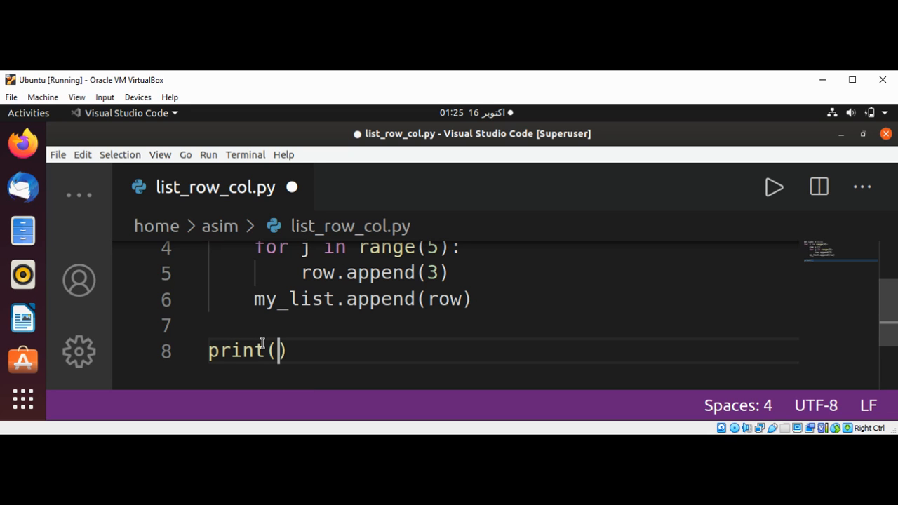
text(my_list)
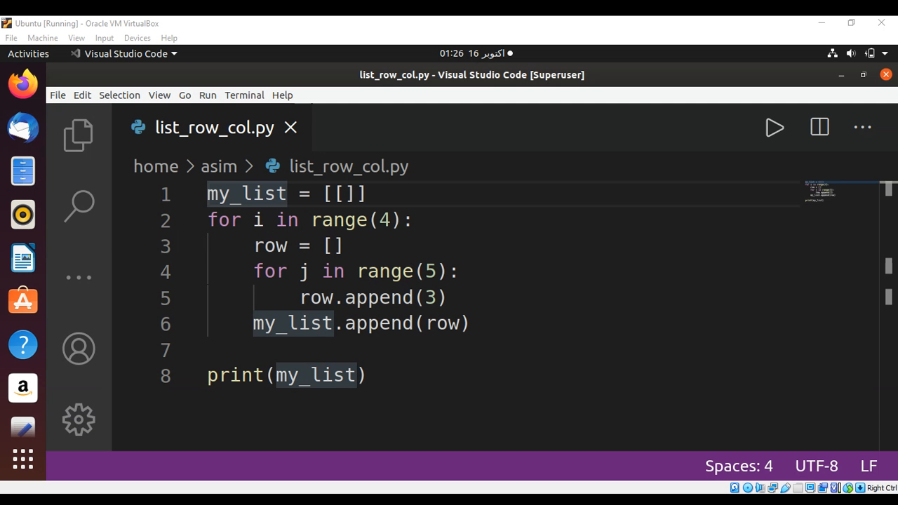
- Run list_row_col.py so the nested list of 3s prints in the terminal
click(775, 126)
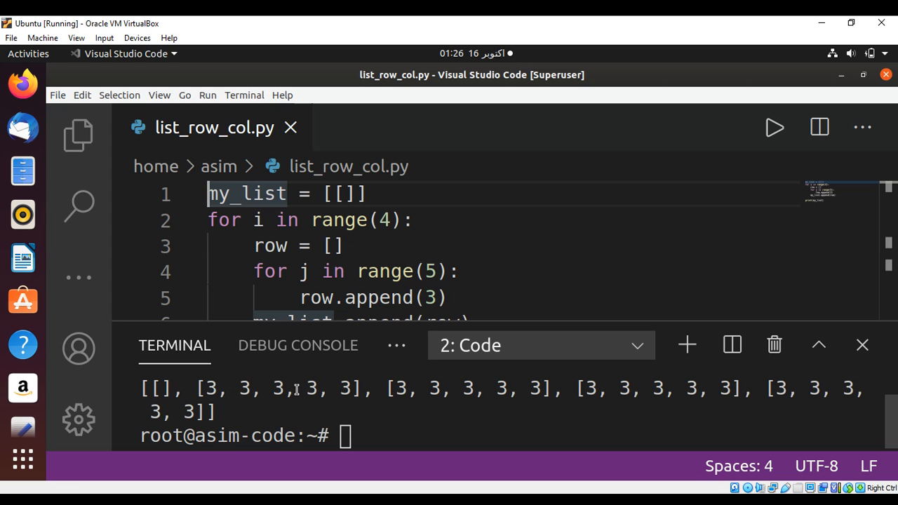
mouse_move(699, 393)
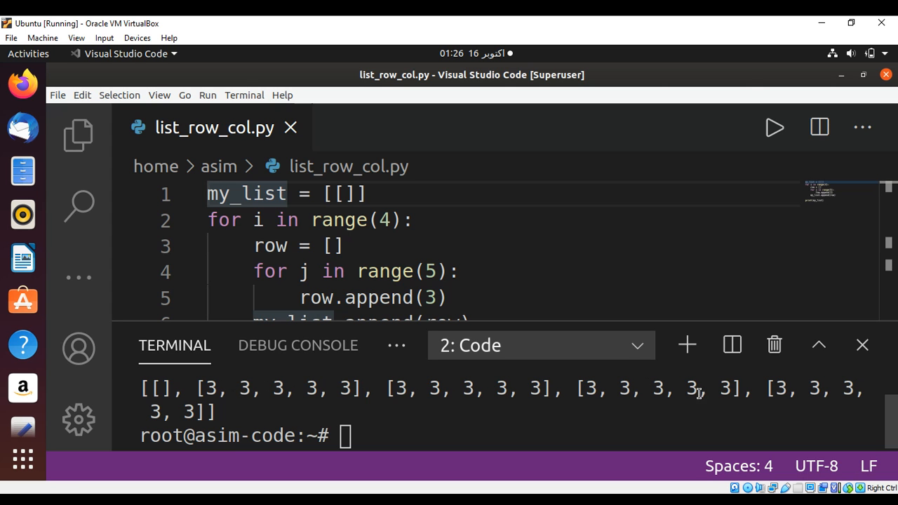